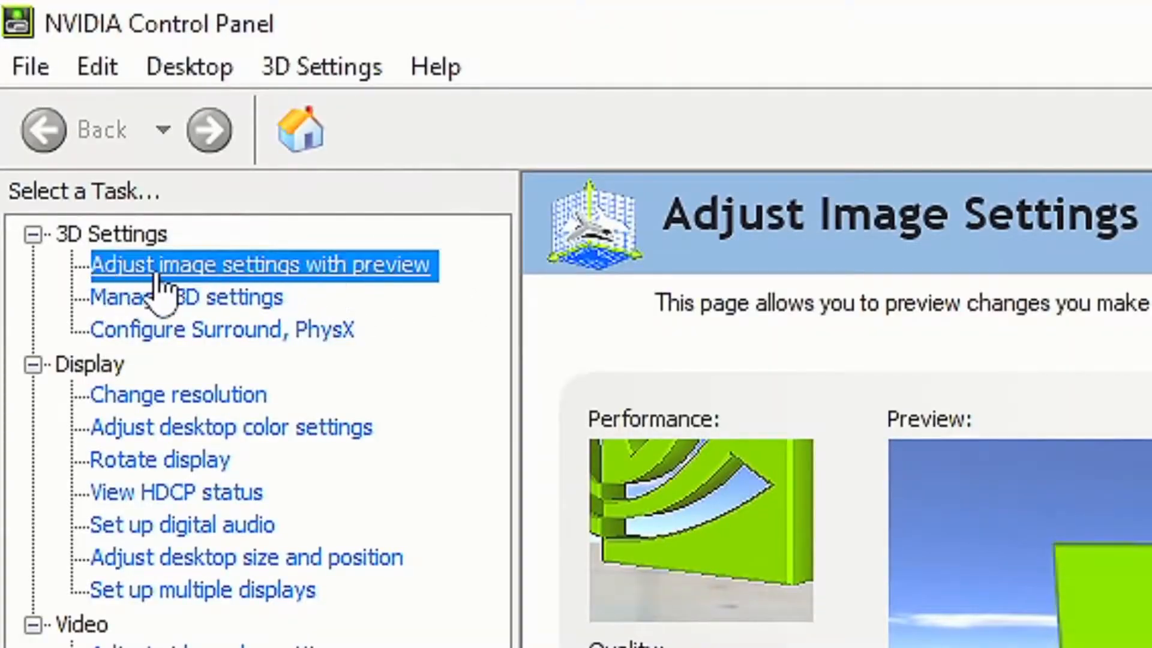
Step: Select 'Use the advanced 3D image settings' under Adjust image settings with preview
{"action": "scroll", "scroll_direction": "down", "scroll_amount": 3}
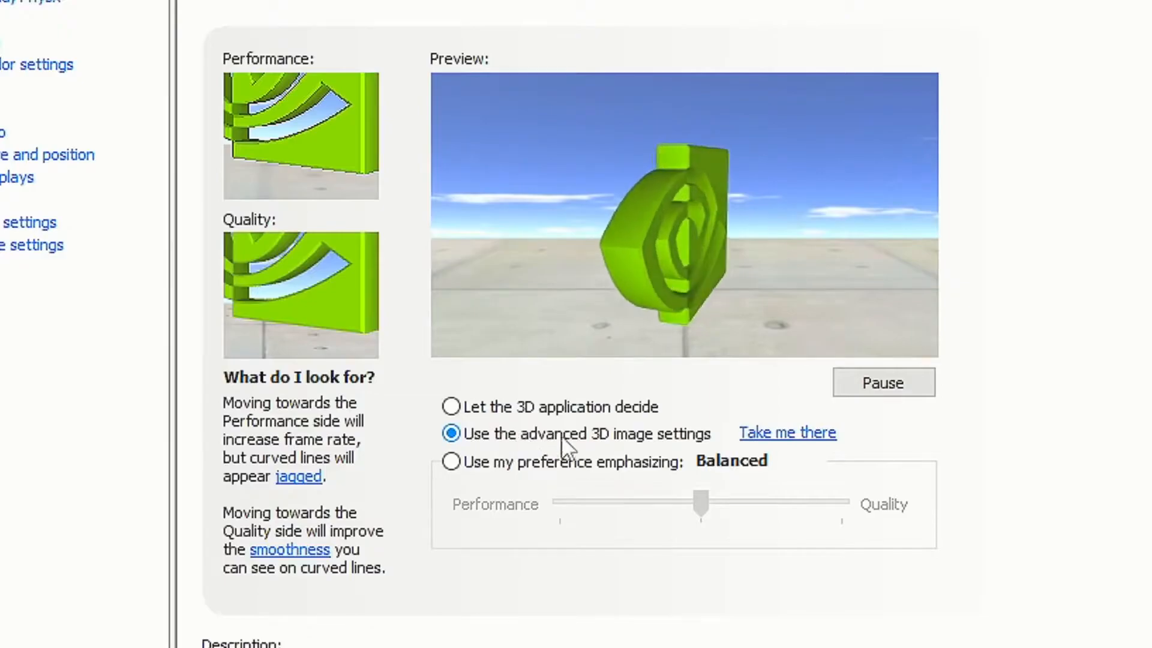
{"action": "left_click", "coordinate": [200, 314]}
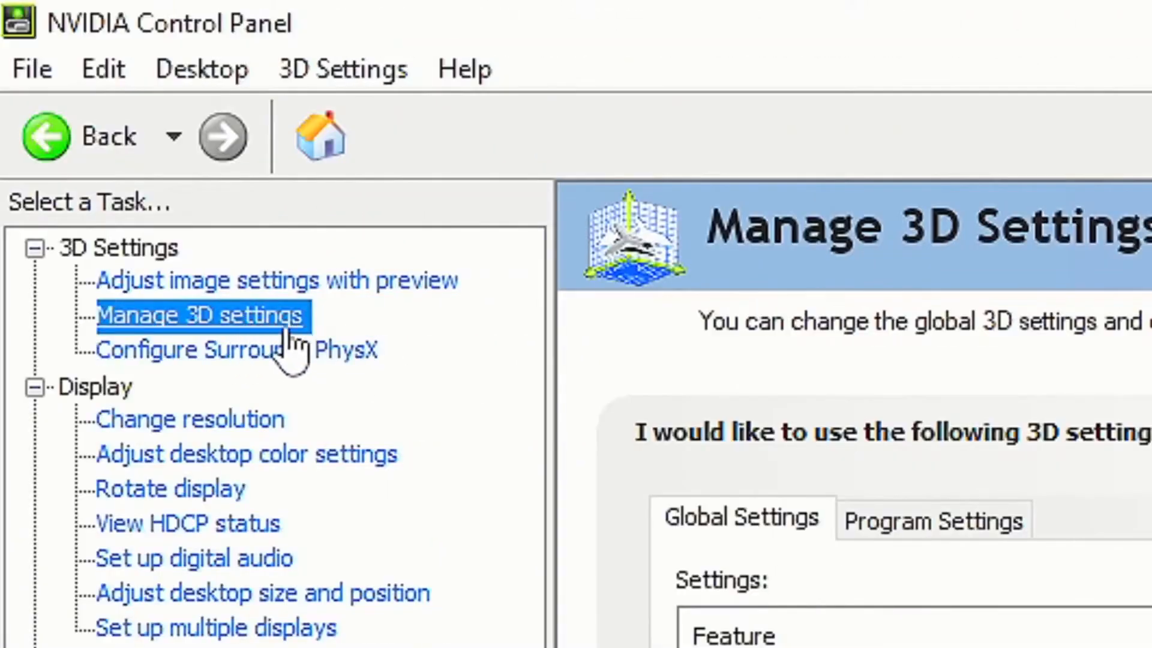
{"action": "mouse_move", "coordinate": [235, 331]}
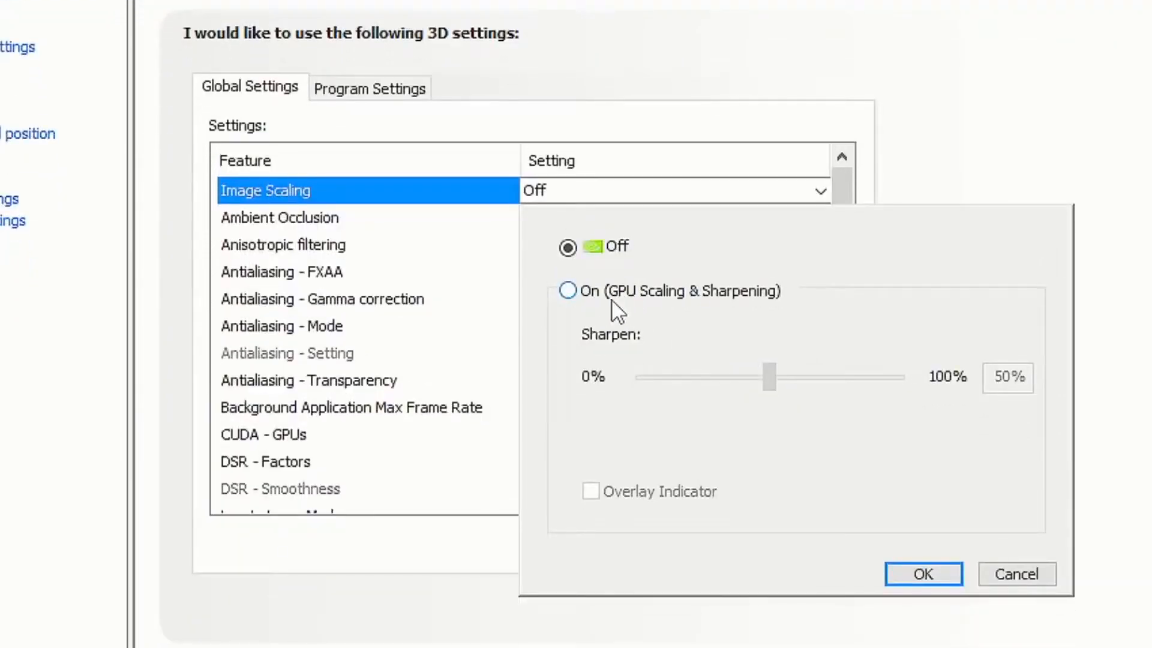
Step: Set global Image Scaling to On with 50% sharpening and the overlay indicator, then confirm
{"action": "left_click", "coordinate": [568, 291]}
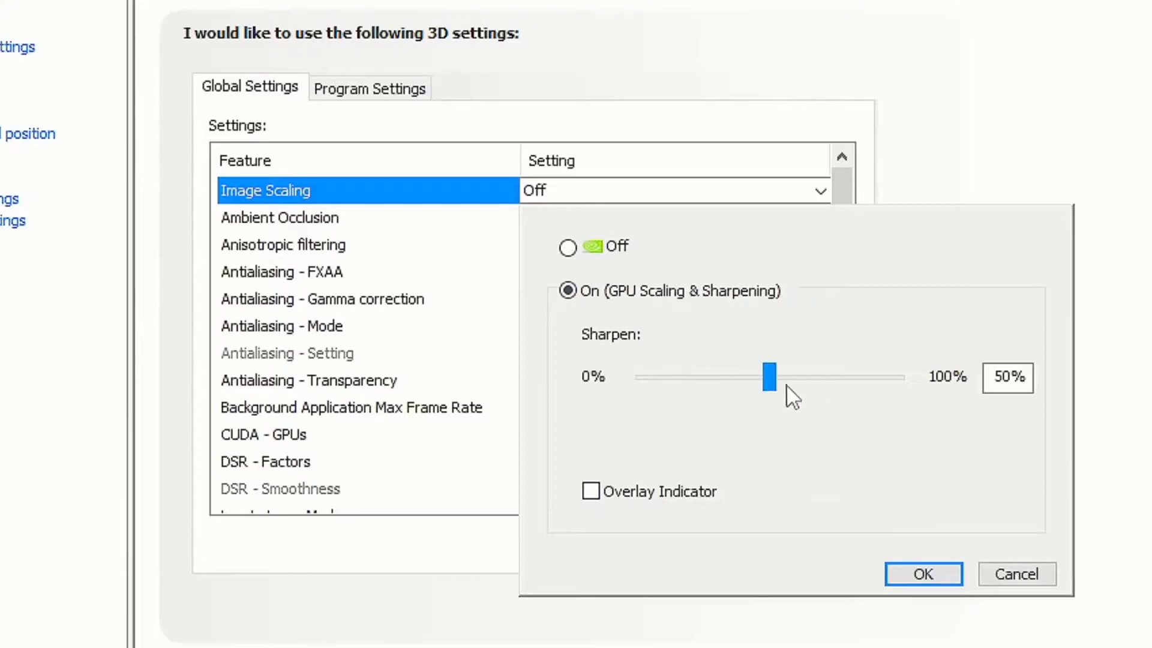
{"action": "left_click", "coordinate": [590, 491]}
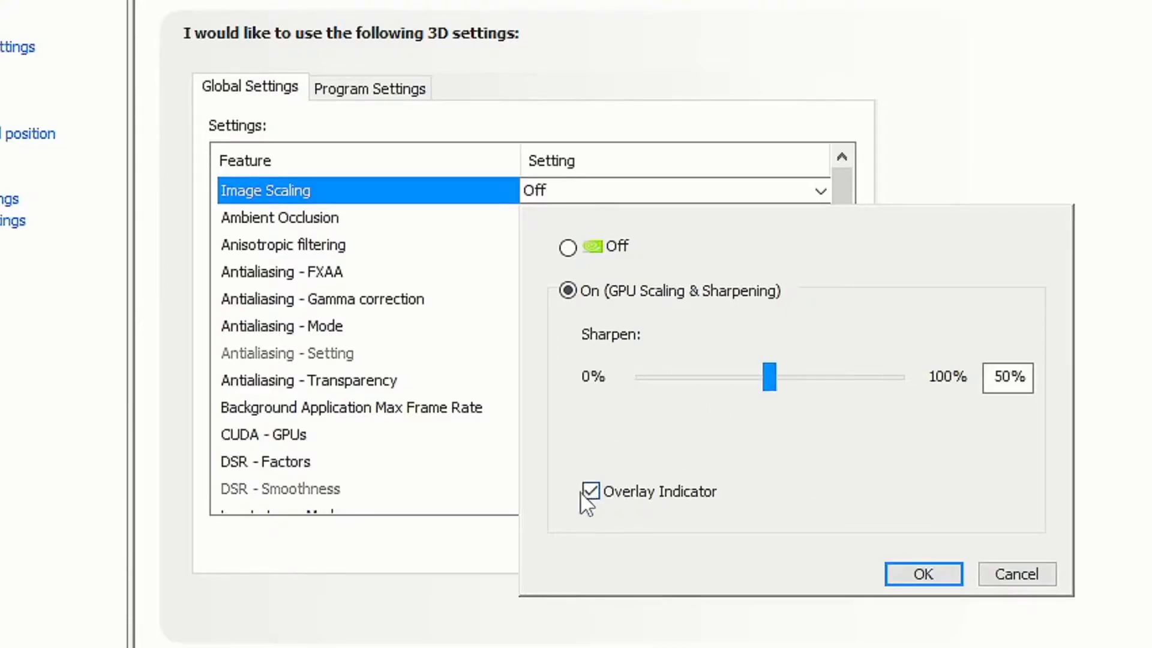
{"action": "left_click", "coordinate": [922, 573]}
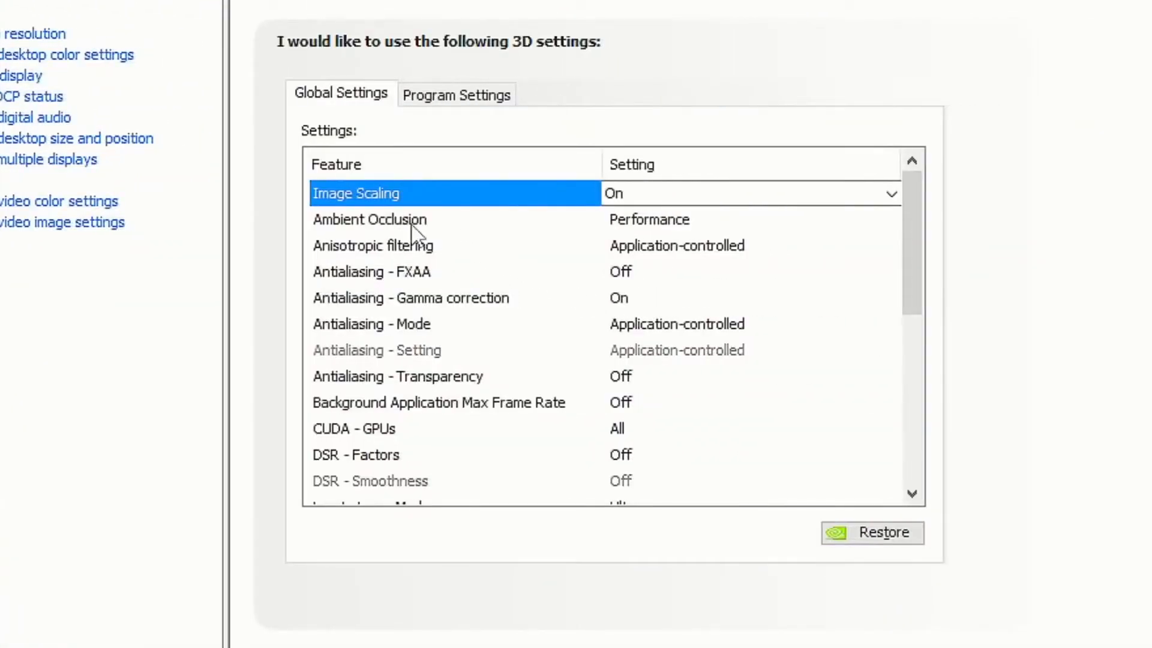
{"action": "left_click", "coordinate": [369, 218]}
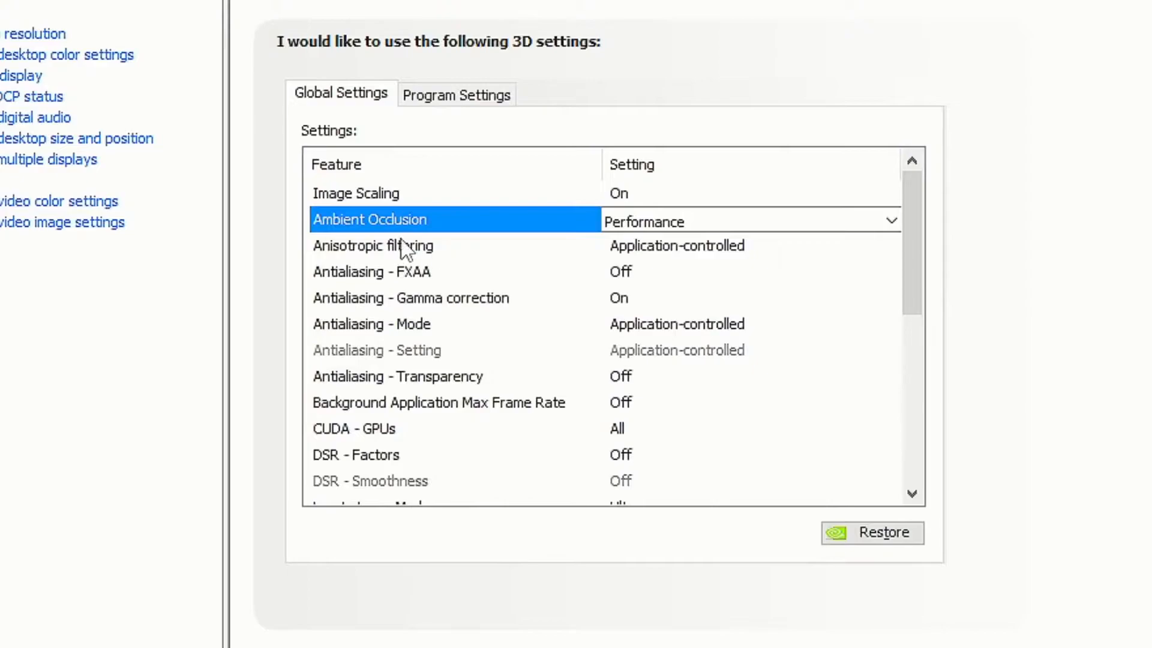
{"action": "left_click", "coordinate": [372, 244]}
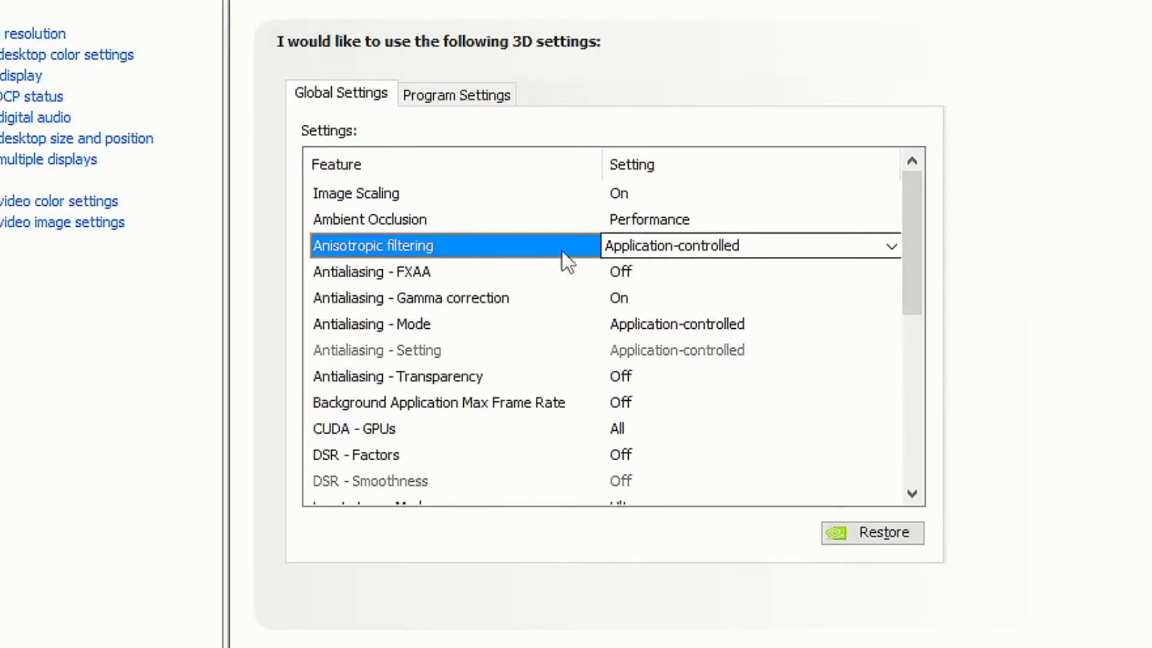
{"action": "left_click", "coordinate": [370, 271]}
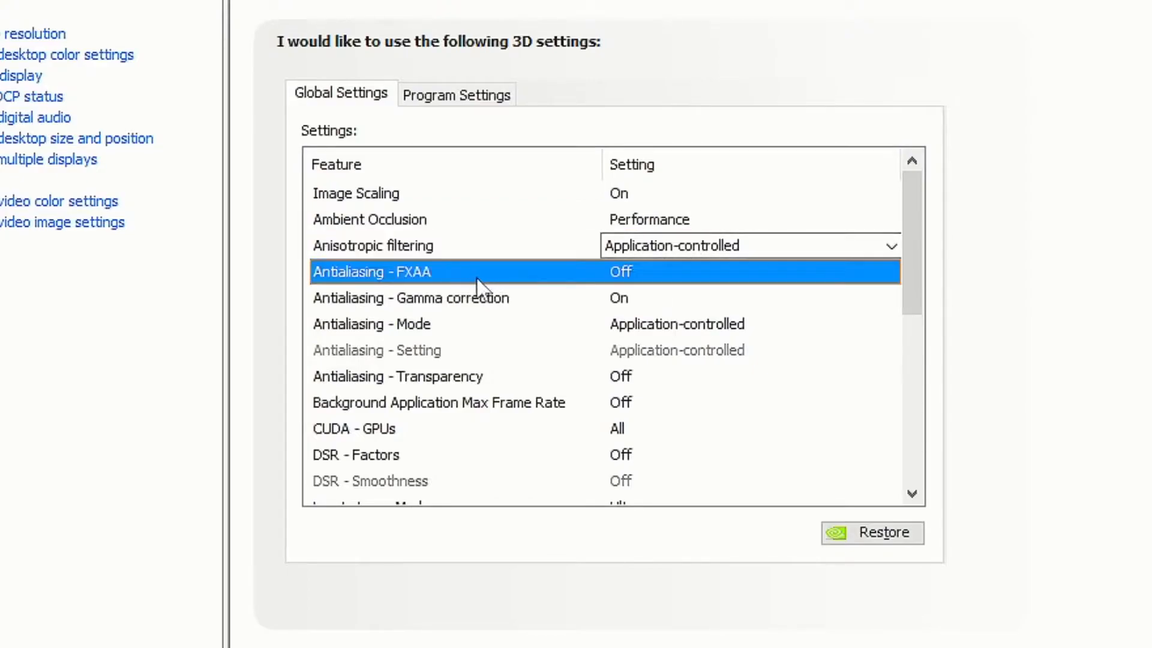
{"action": "left_click", "coordinate": [749, 271]}
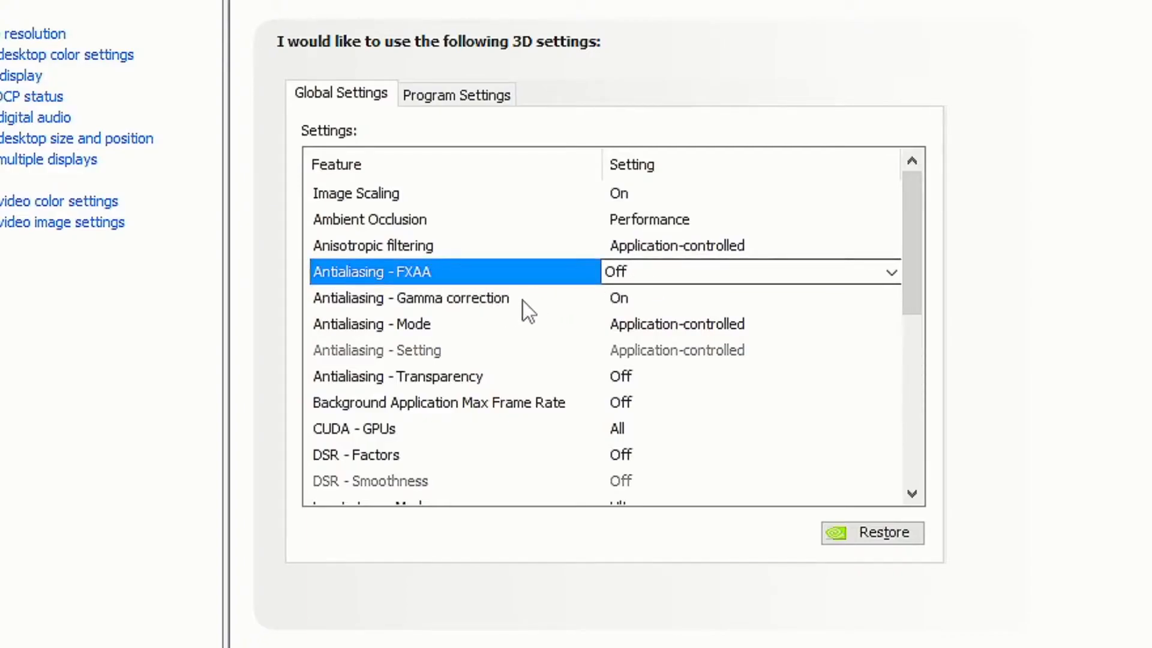
{"action": "left_click", "coordinate": [411, 297]}
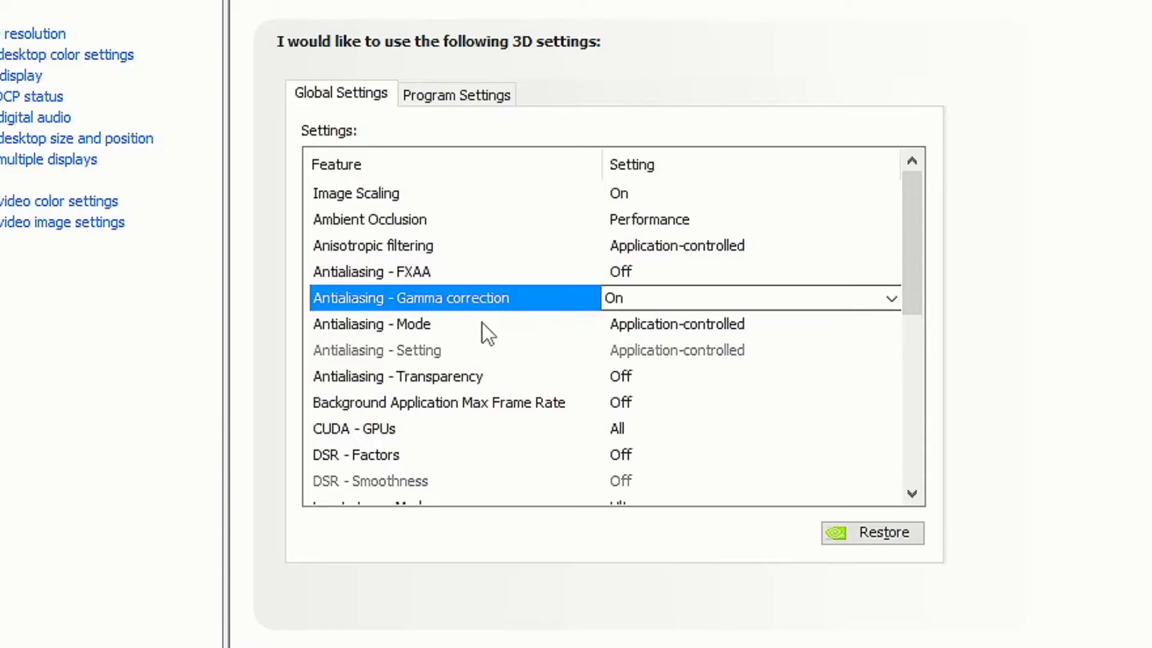
{"action": "left_click", "coordinate": [370, 324]}
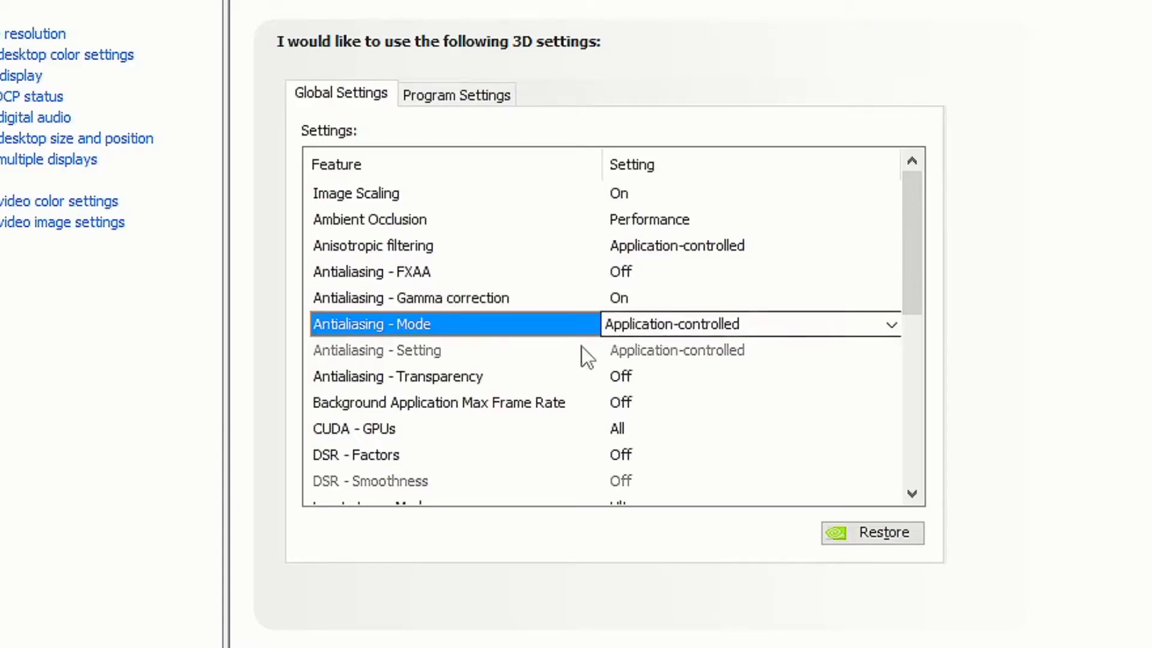
{"action": "left_click", "coordinate": [397, 375]}
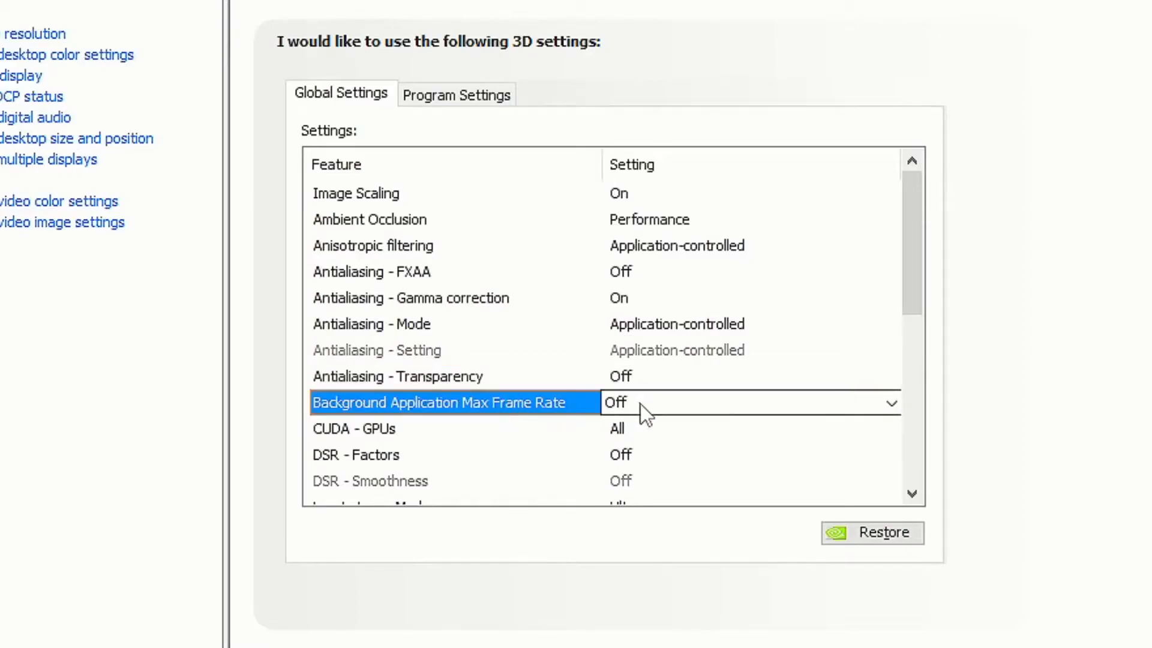
{"action": "left_click", "coordinate": [892, 429]}
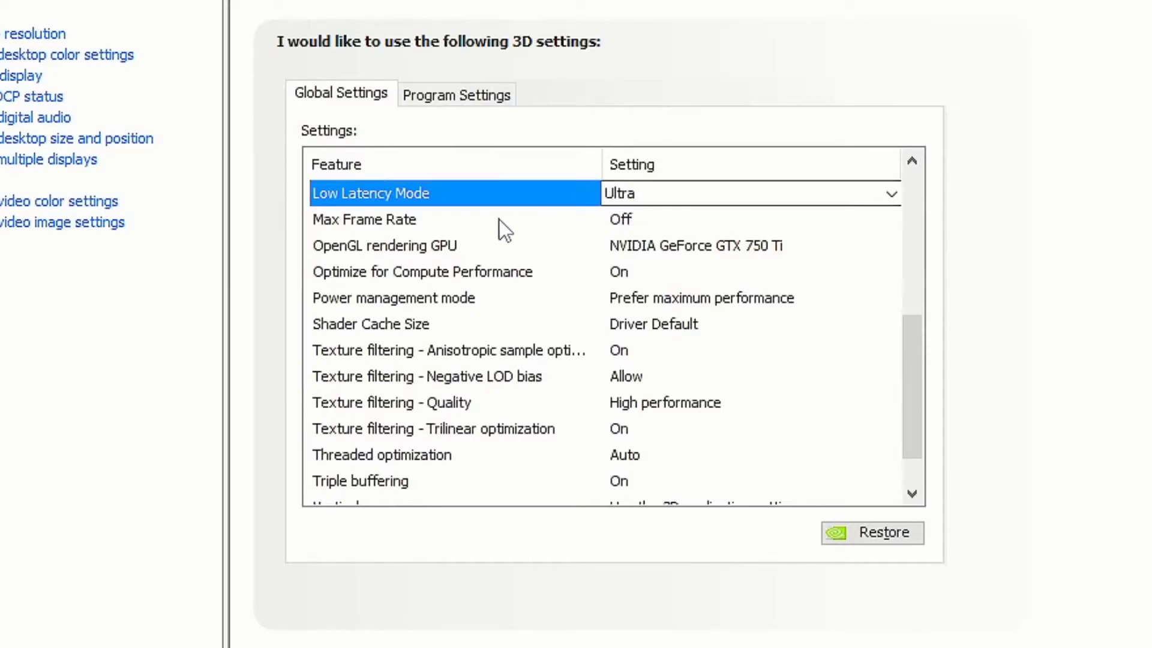
{"action": "left_click", "coordinate": [367, 218]}
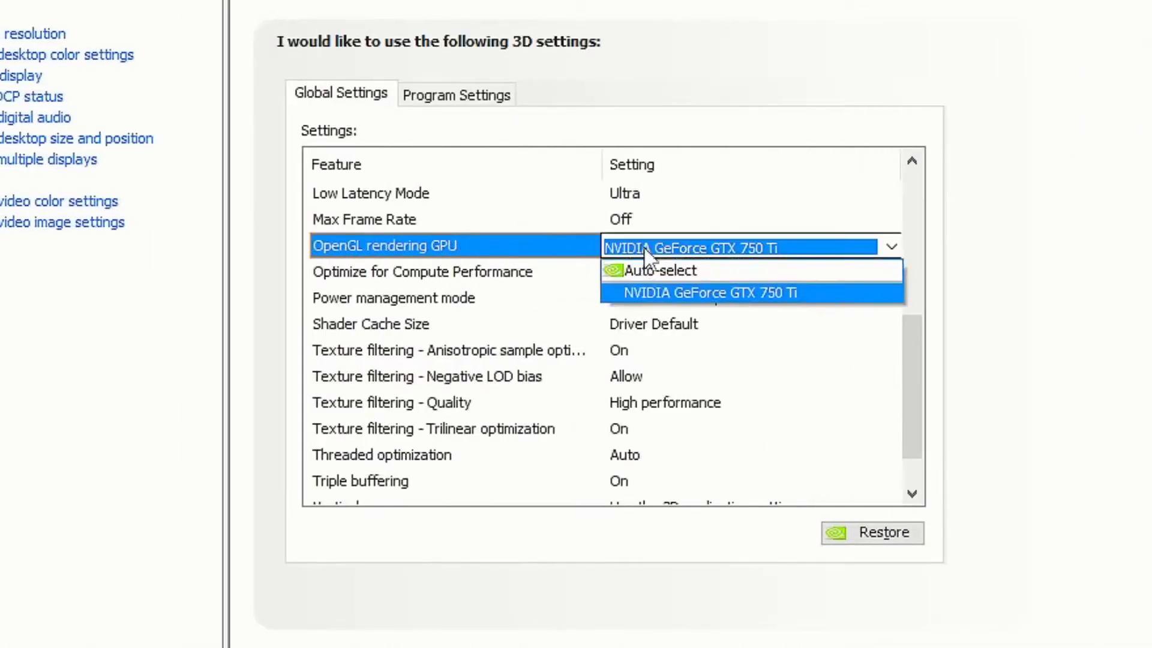
{"action": "left_click", "coordinate": [734, 293]}
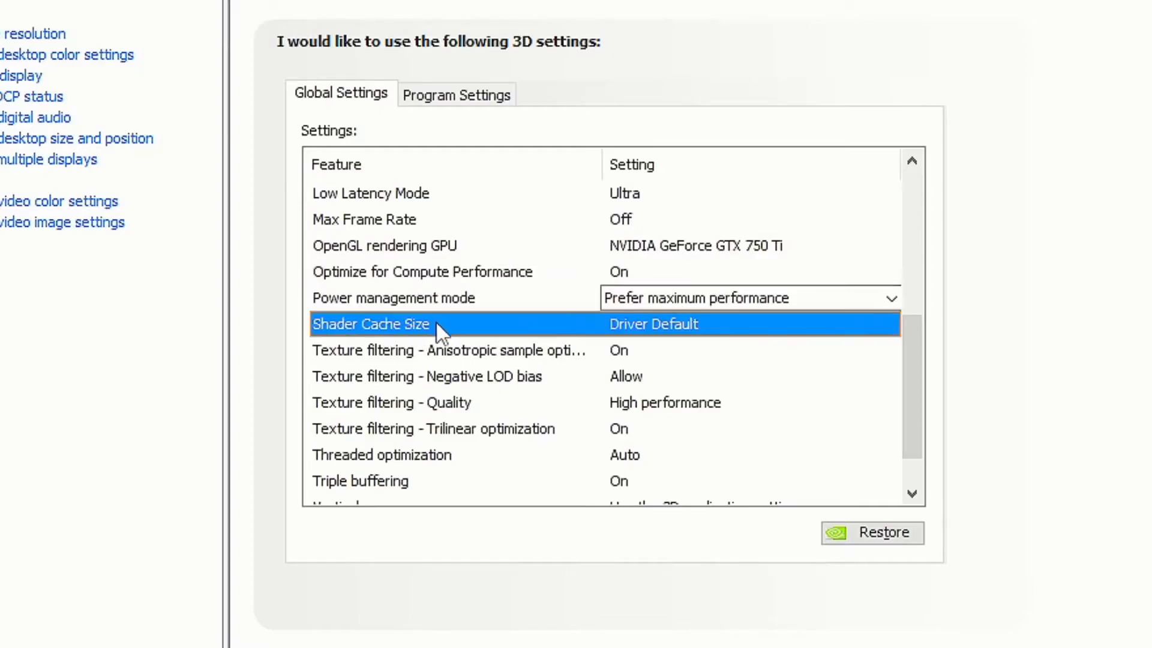
{"action": "left_click", "coordinate": [440, 324]}
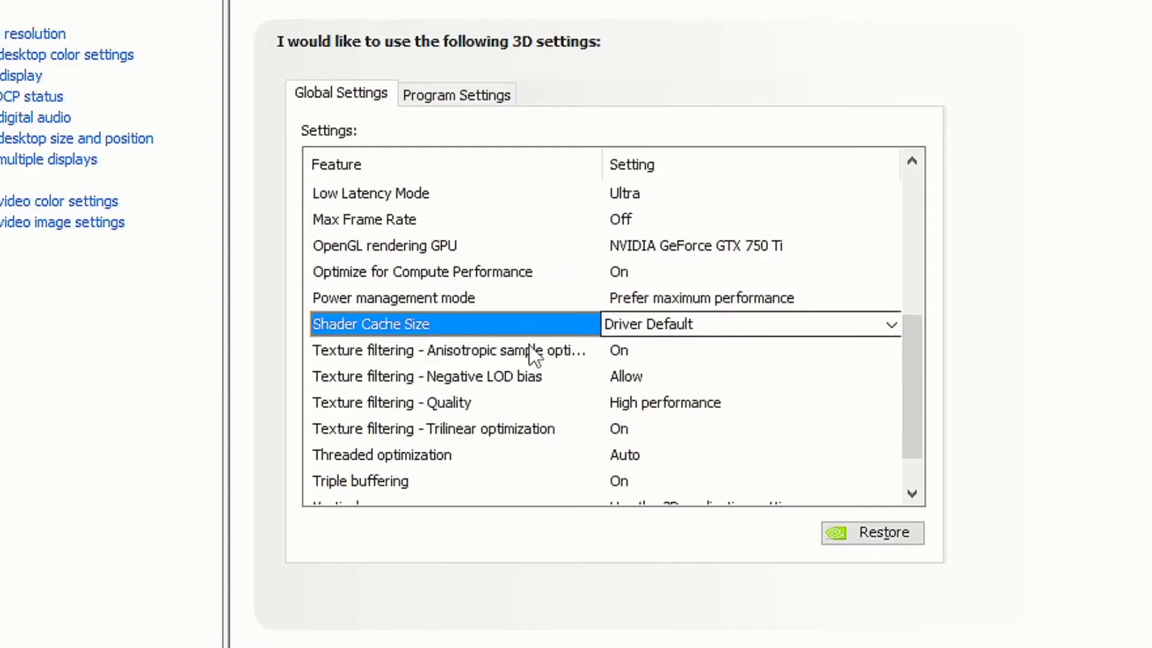
{"action": "left_click", "coordinate": [456, 350]}
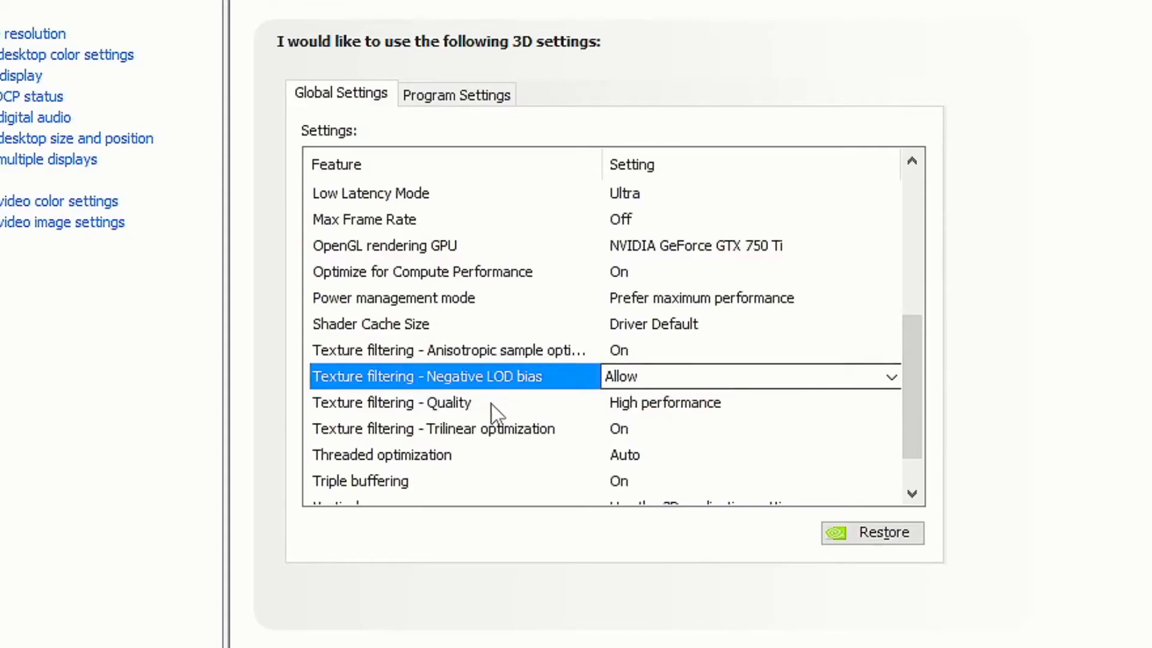
{"action": "left_click", "coordinate": [392, 402]}
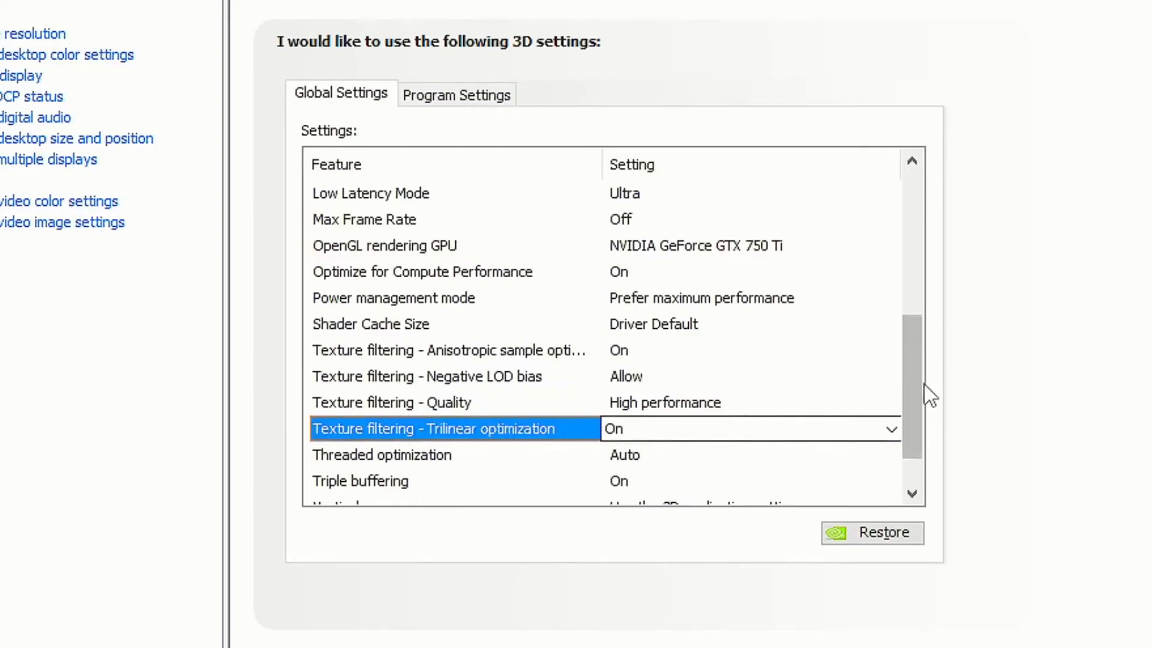
{"action": "scroll", "scroll_direction": "down", "scroll_amount": 3}
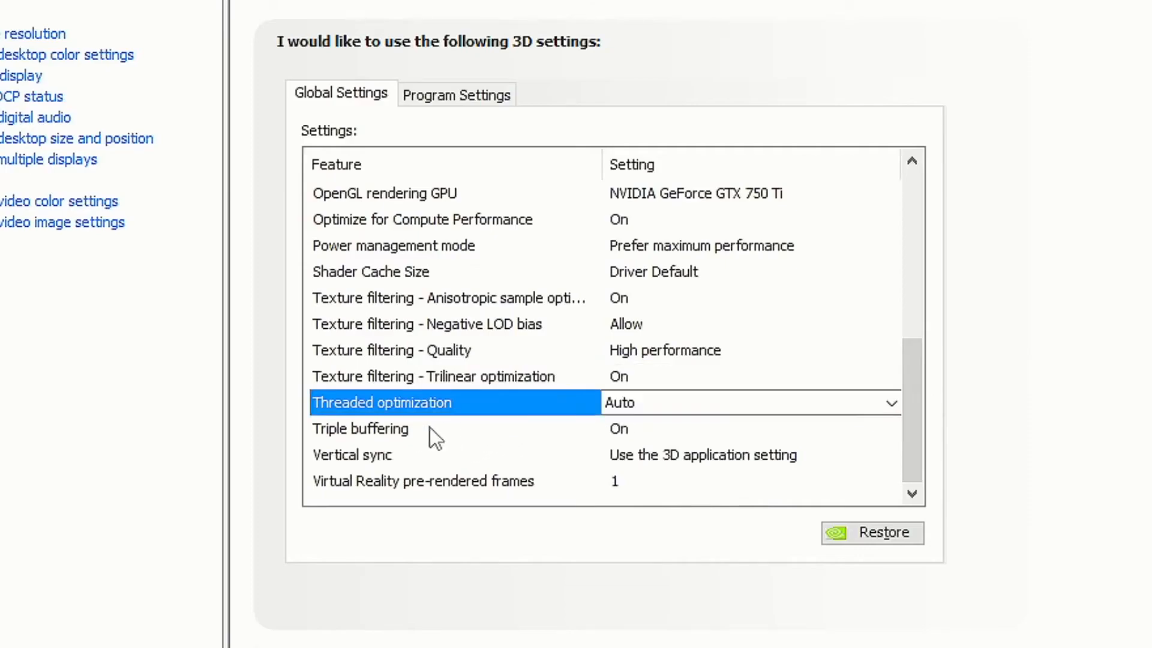
{"action": "left_click", "coordinate": [360, 428]}
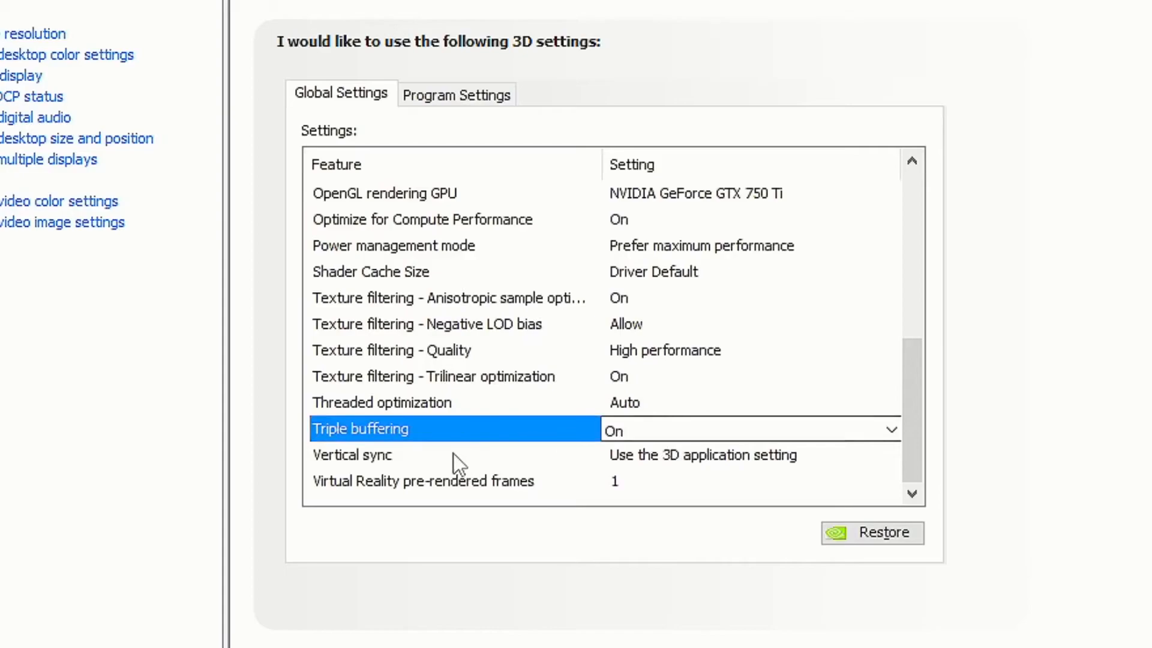
{"action": "left_click", "coordinate": [352, 455]}
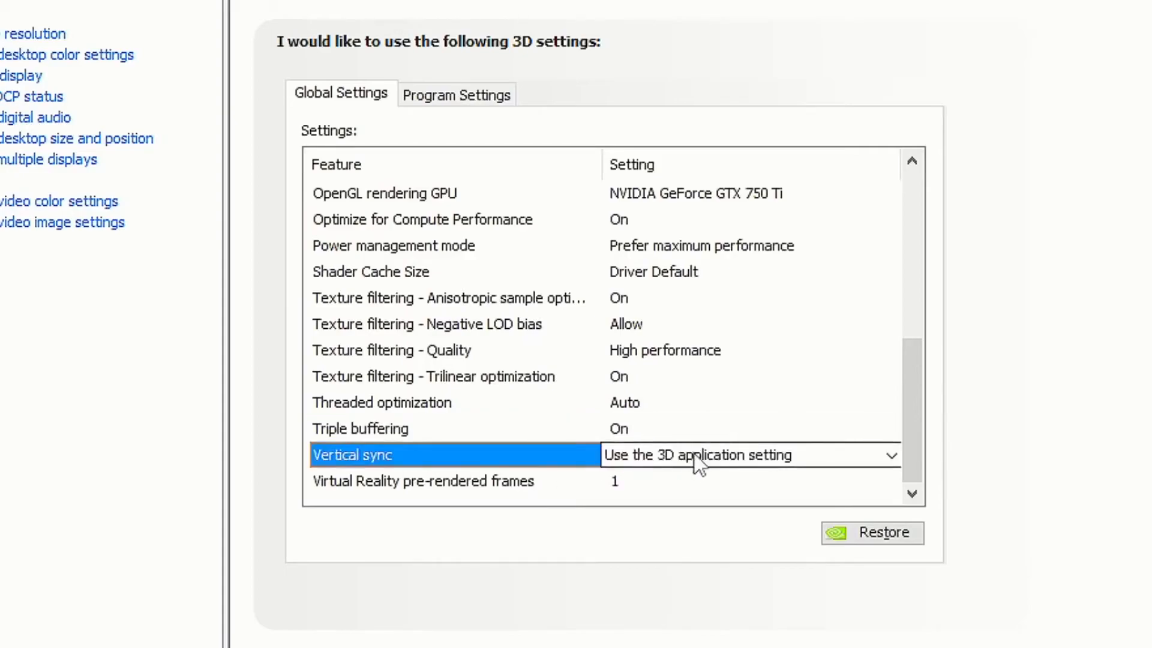
{"action": "mouse_move", "coordinate": [447, 499]}
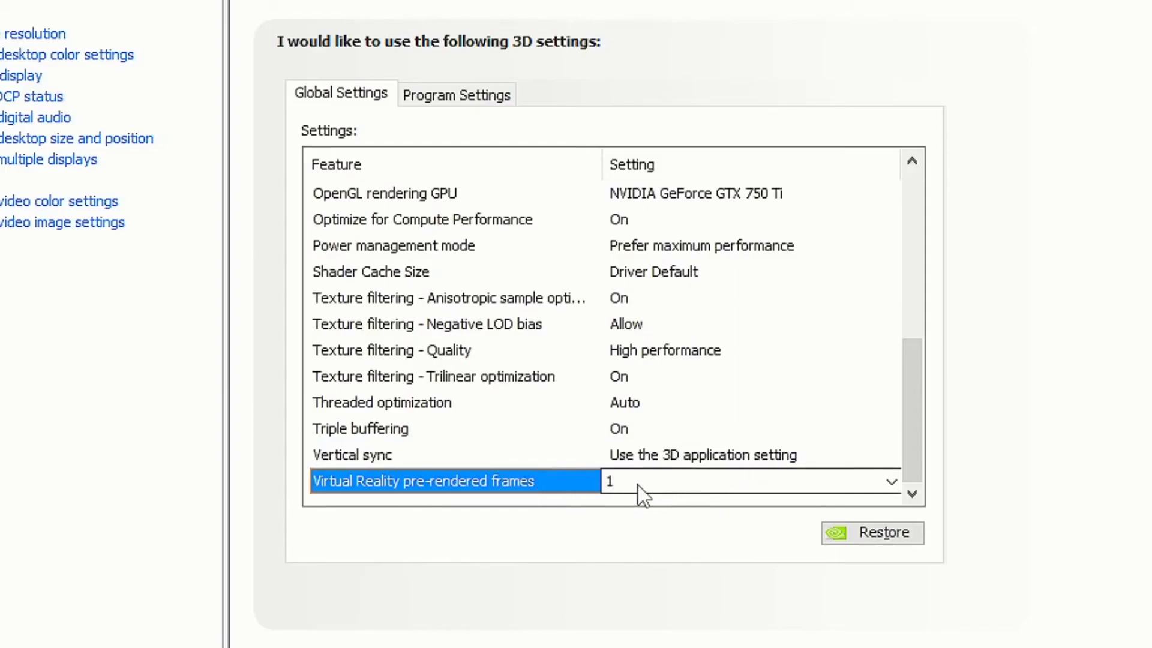
{"action": "left_click", "coordinate": [250, 366]}
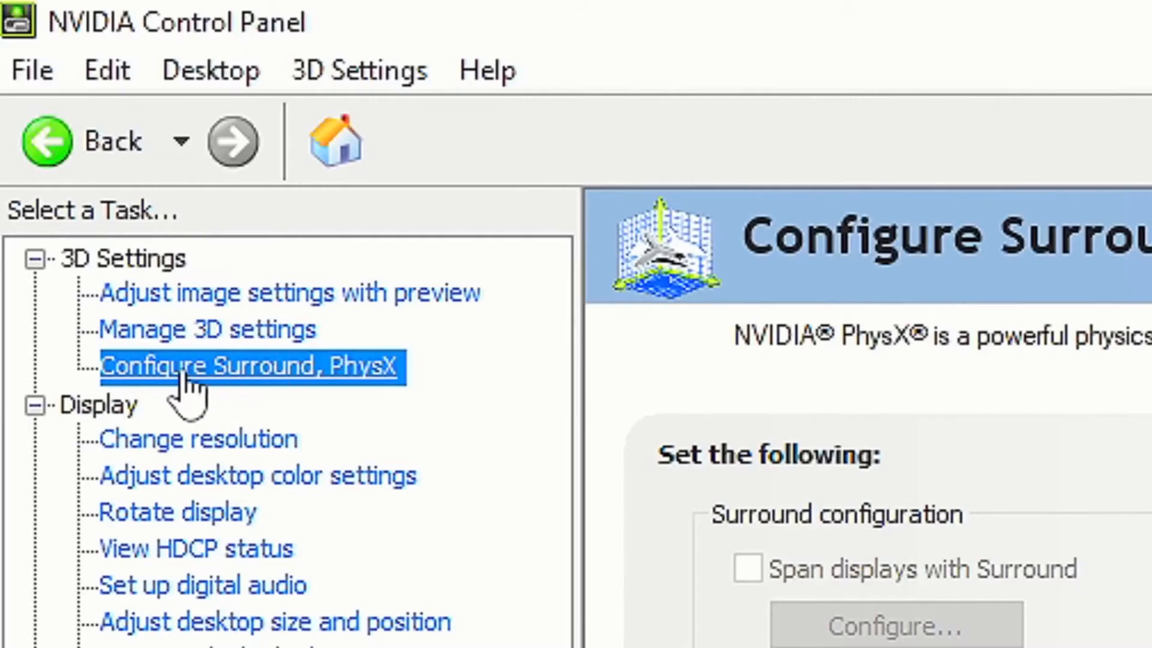
{"action": "mouse_move", "coordinate": [349, 401]}
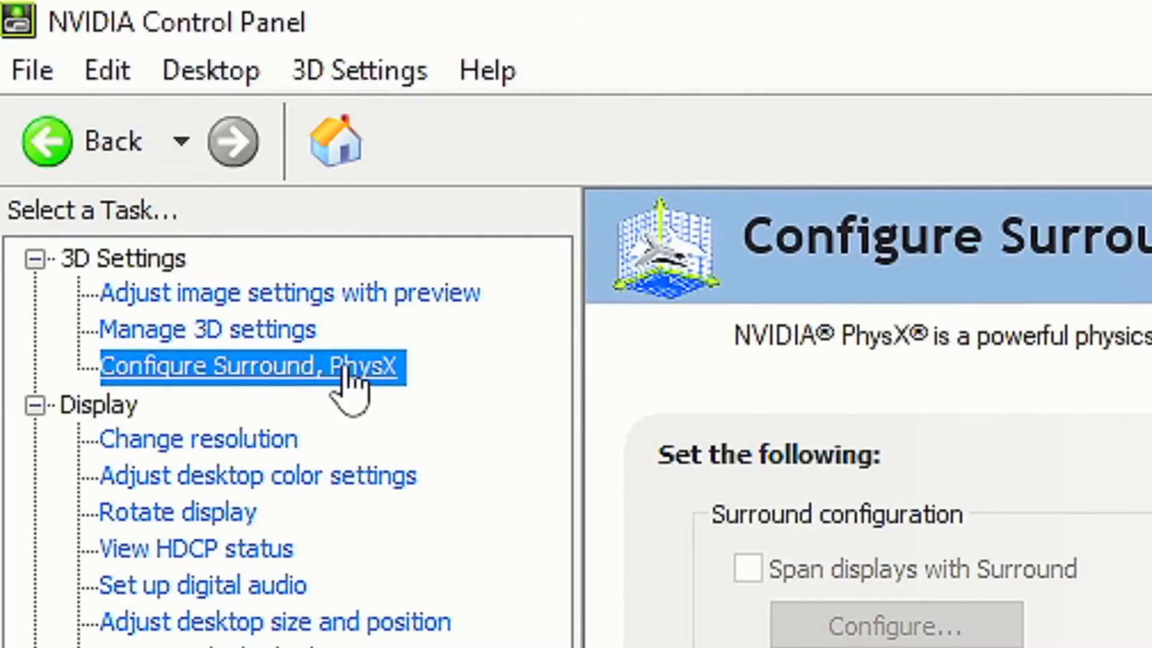
Step: Scroll the Configure Surround, PhysX page to the PhysX processor setting (Auto-select)
{"action": "scroll", "scroll_direction": "down", "scroll_amount": 3}
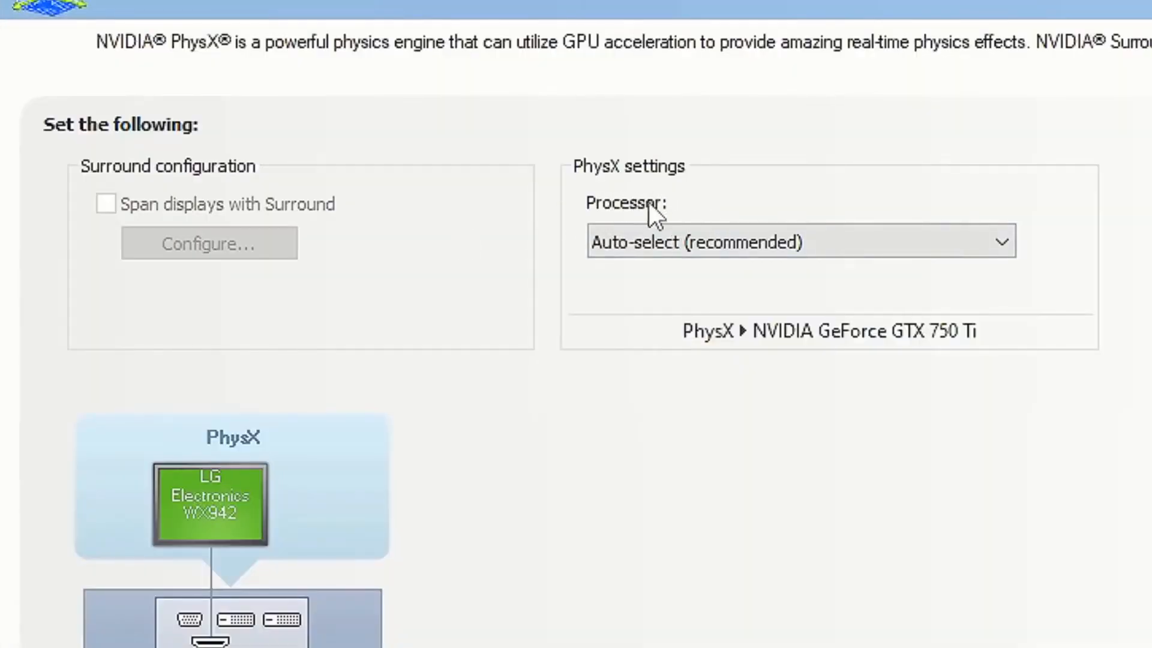